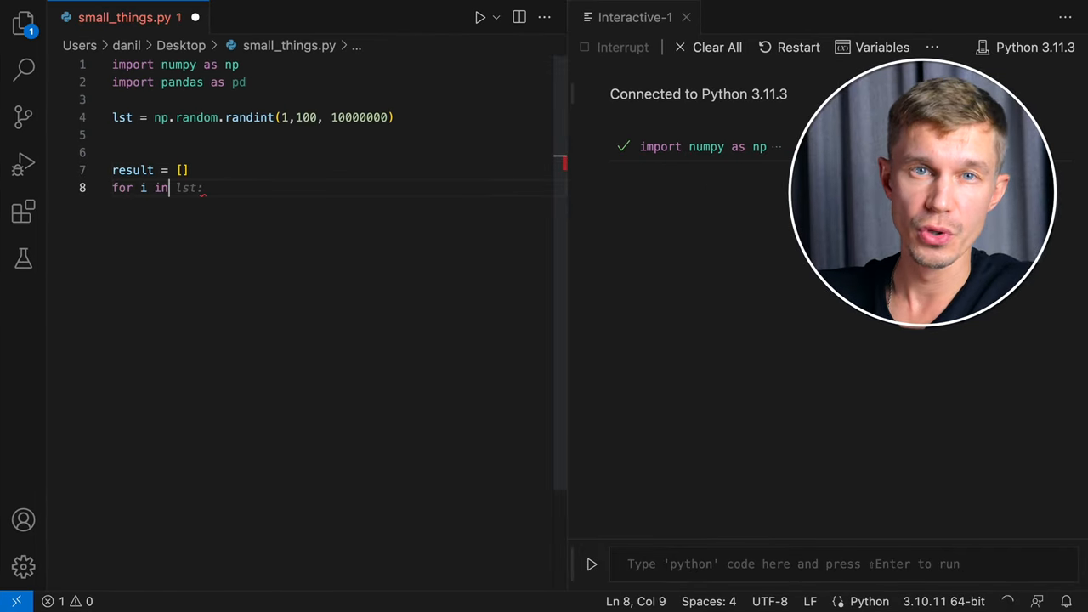
Write result = [x ...] as a list comprehension squaring lst, timed against the append loop
text(result.append(i)
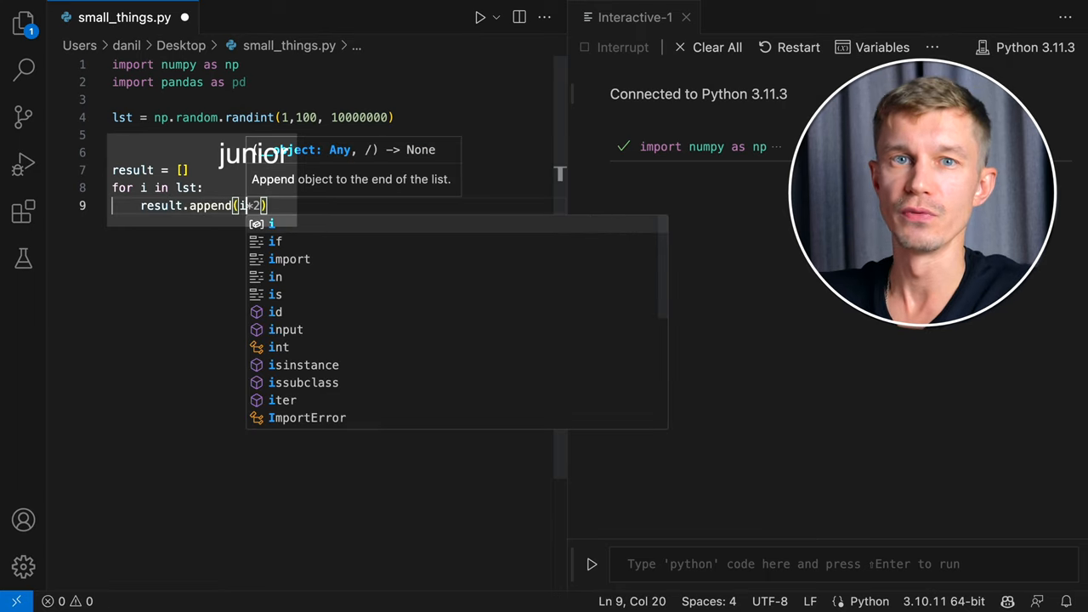
text(result)
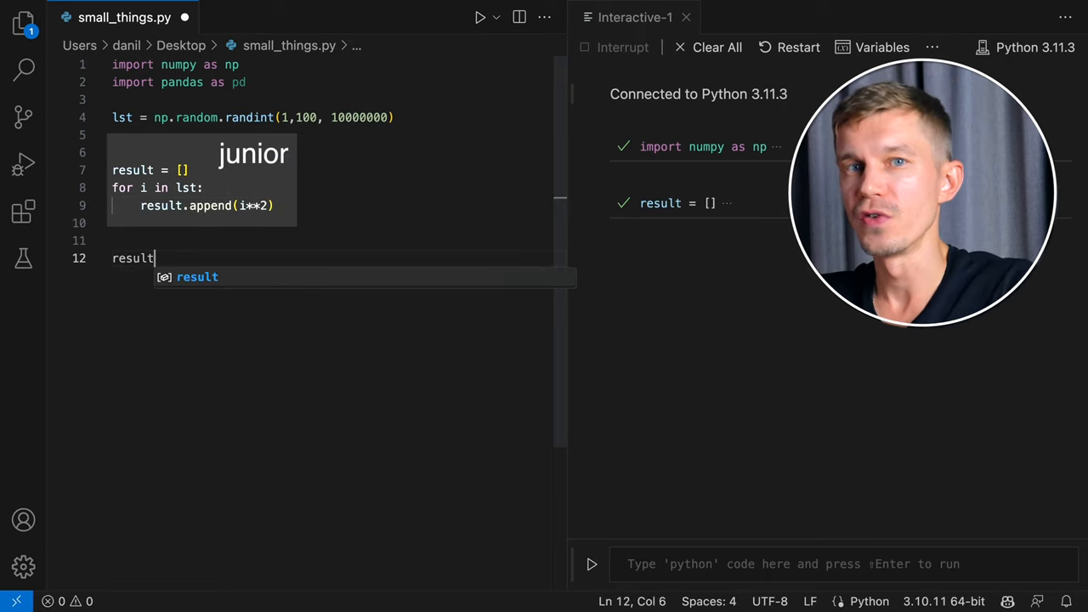
text(= [x])
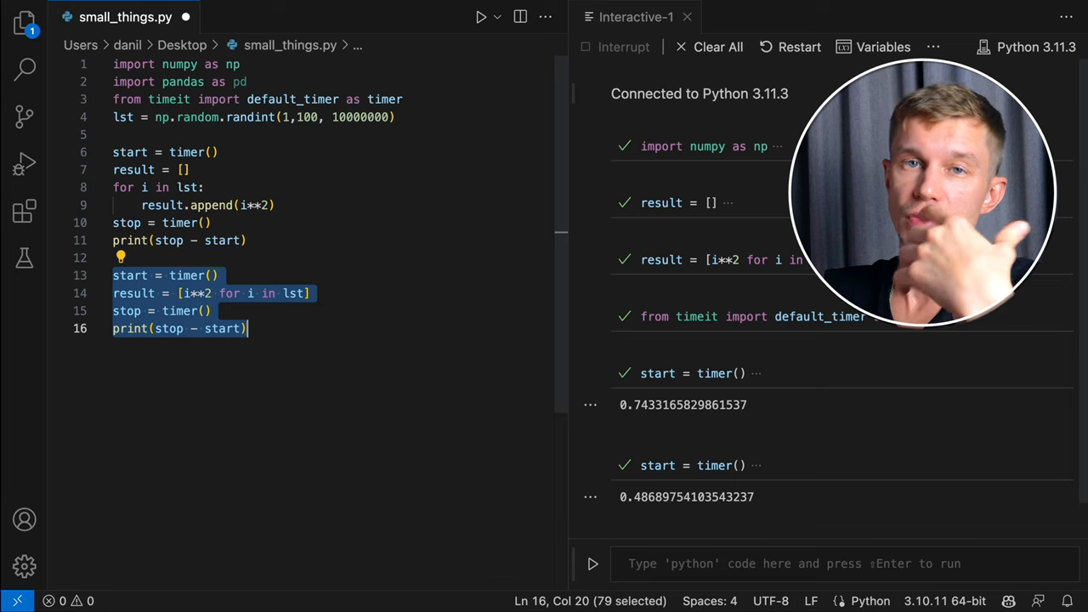
Define func(val) returning (val**2)/15+1 * (111/2) and build result = [func(i) for i in lst]
text(def func)
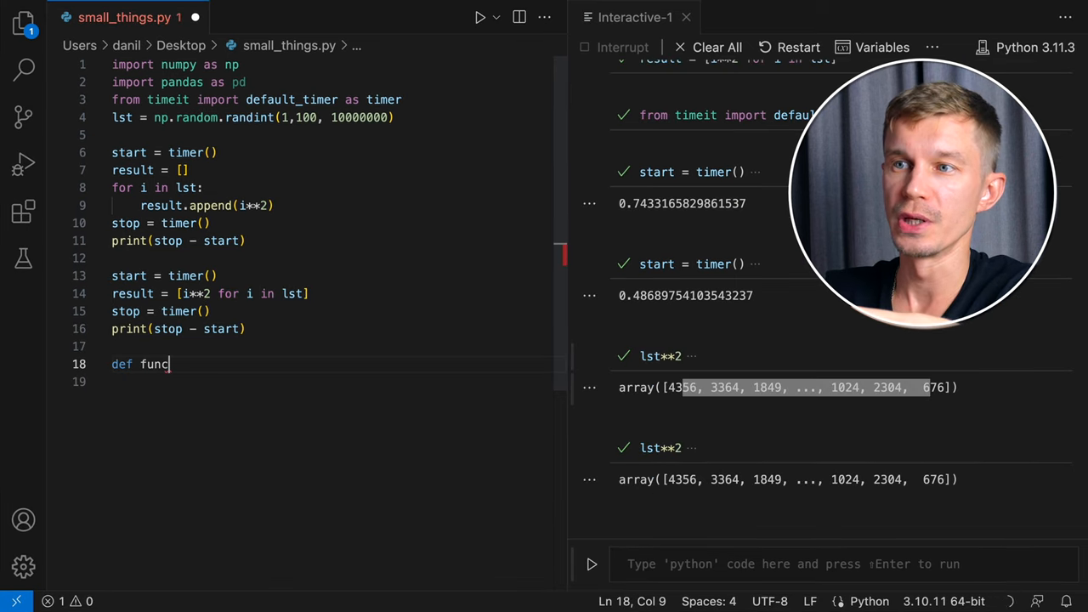
text((val):)
click(335, 383)
text(return (val**2)
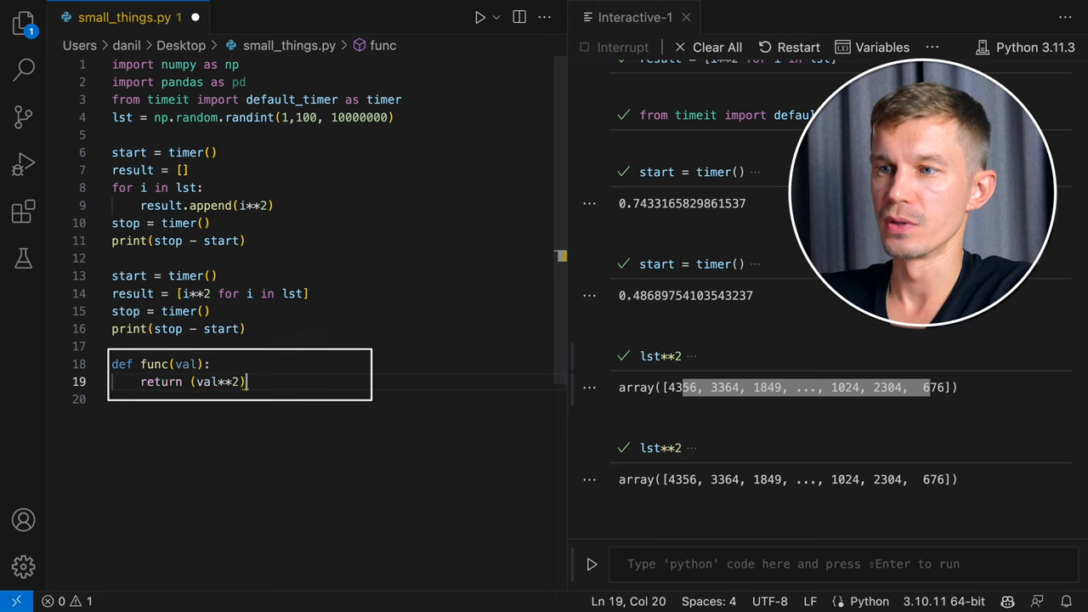
text(/)
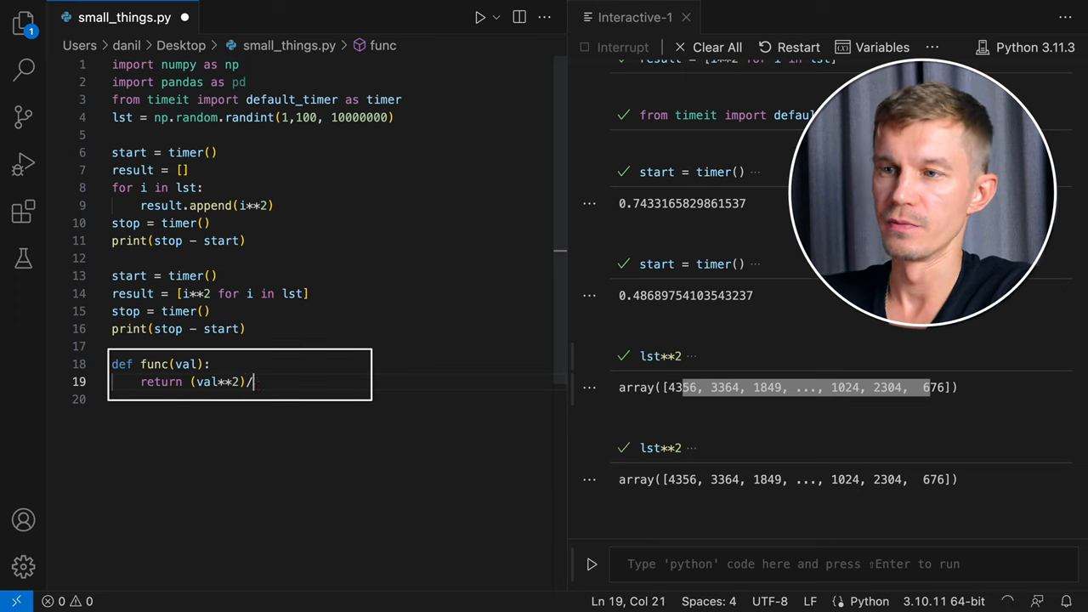
text(15+1 *)
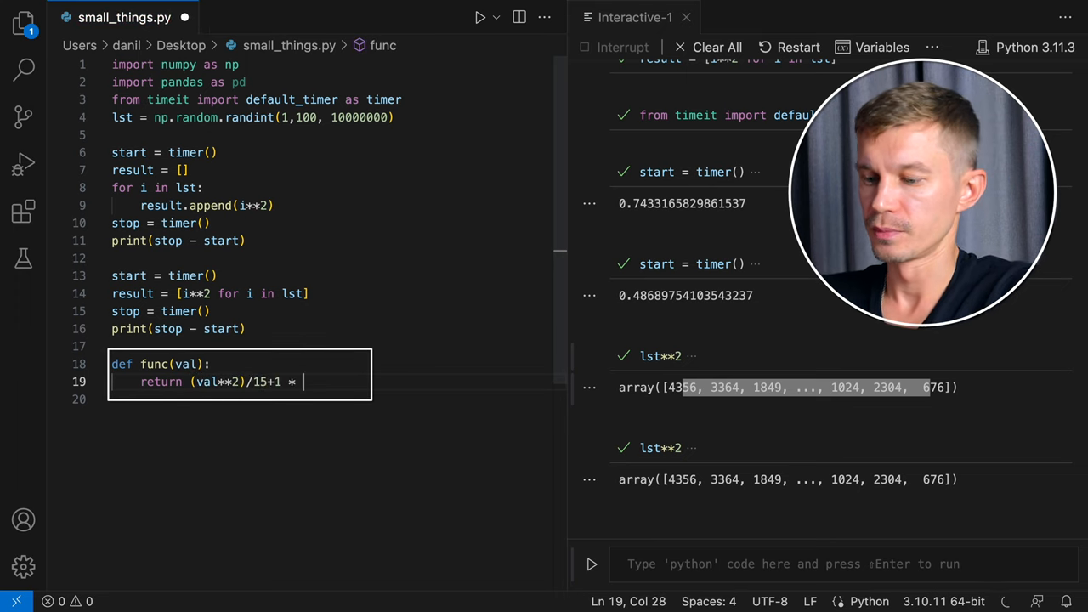
text((111/2)
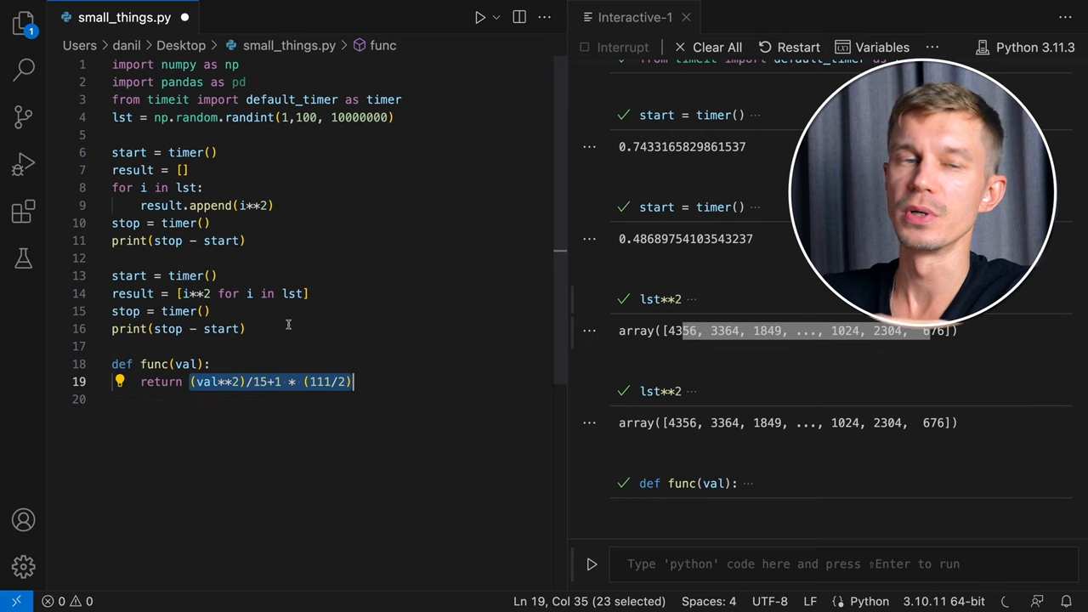
text(result = [func(i) for i in lst)
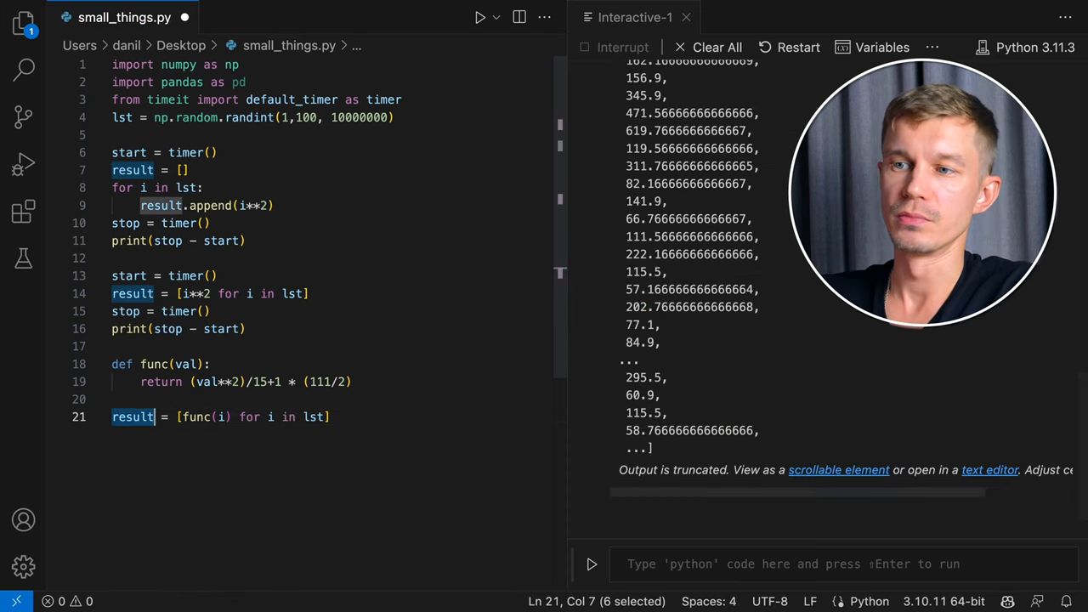
Create dict = {'a': 1, 'b': 2, 'c': 3, 'd': 4} and start a dictionary comprehension over it
text(dict = {'a': 1, 'b': 2, 'c': 3, 'd': 4})
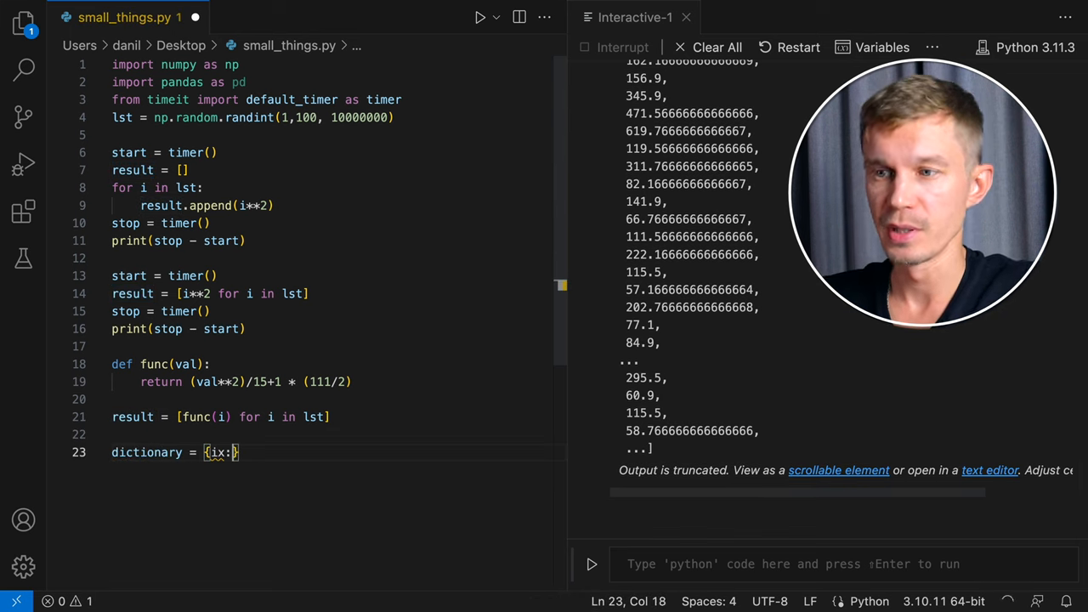
text(val for i)
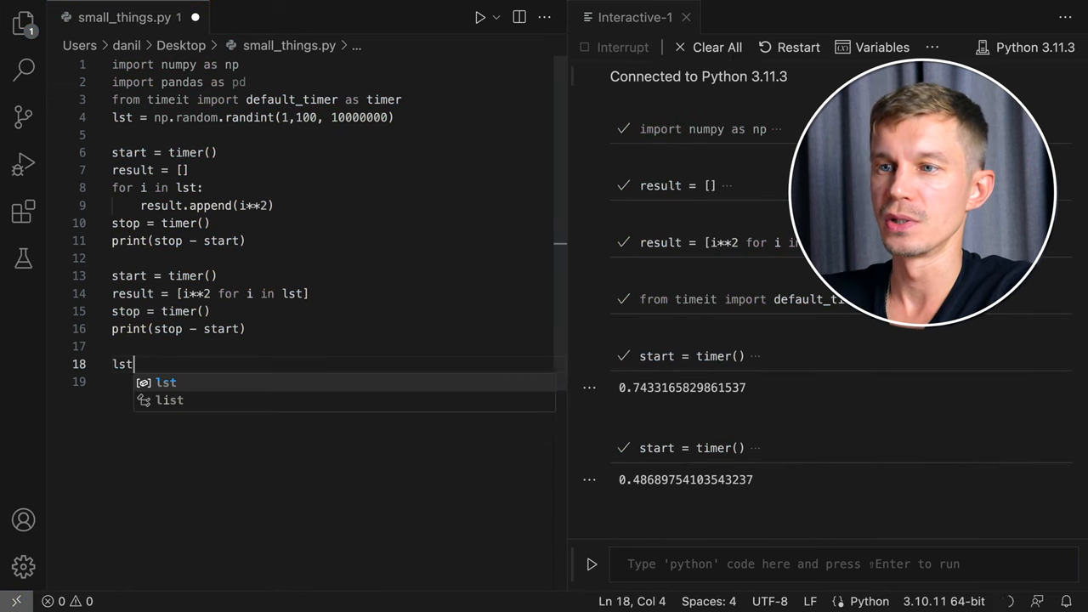
Square the whole array at once with lst**2 and run it
text(**2)
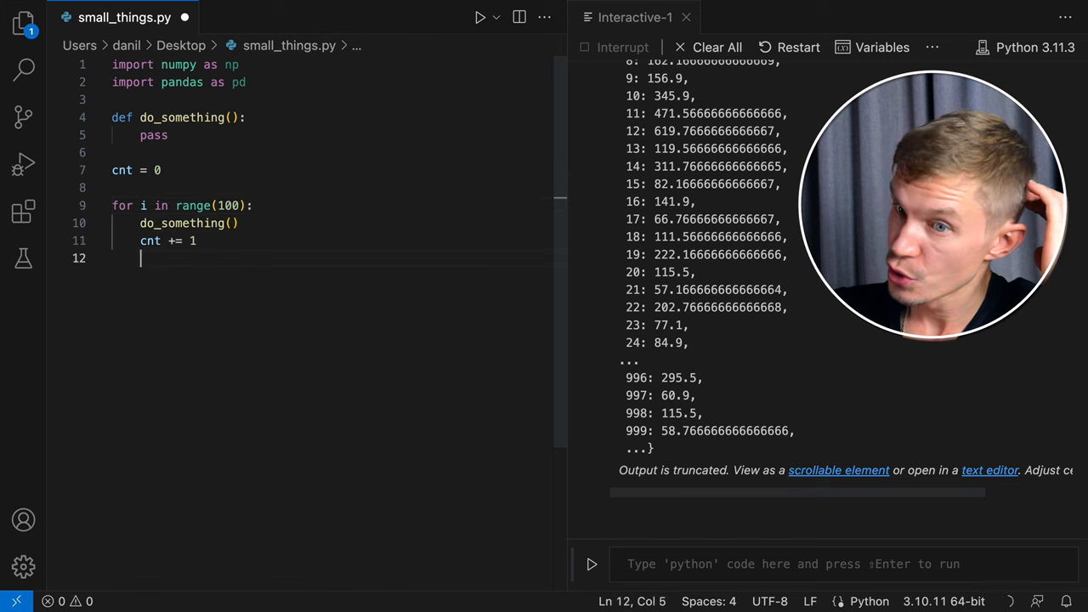
Add print(cnt) after the loop, then print(ix, val) inside the enumerate(range(100)) loop
text(pri)
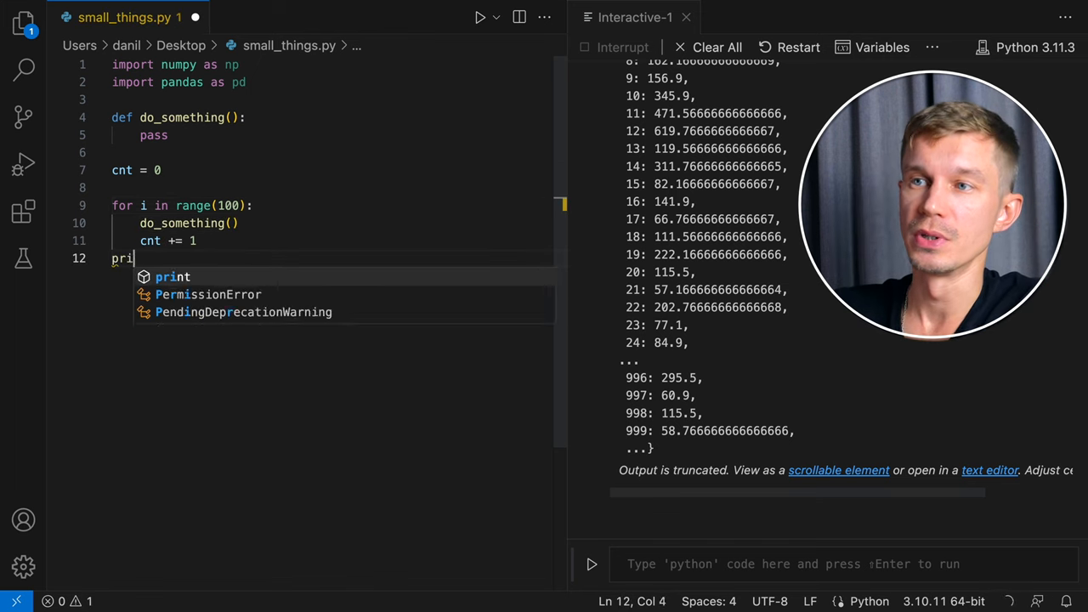
text(nt(cnt)
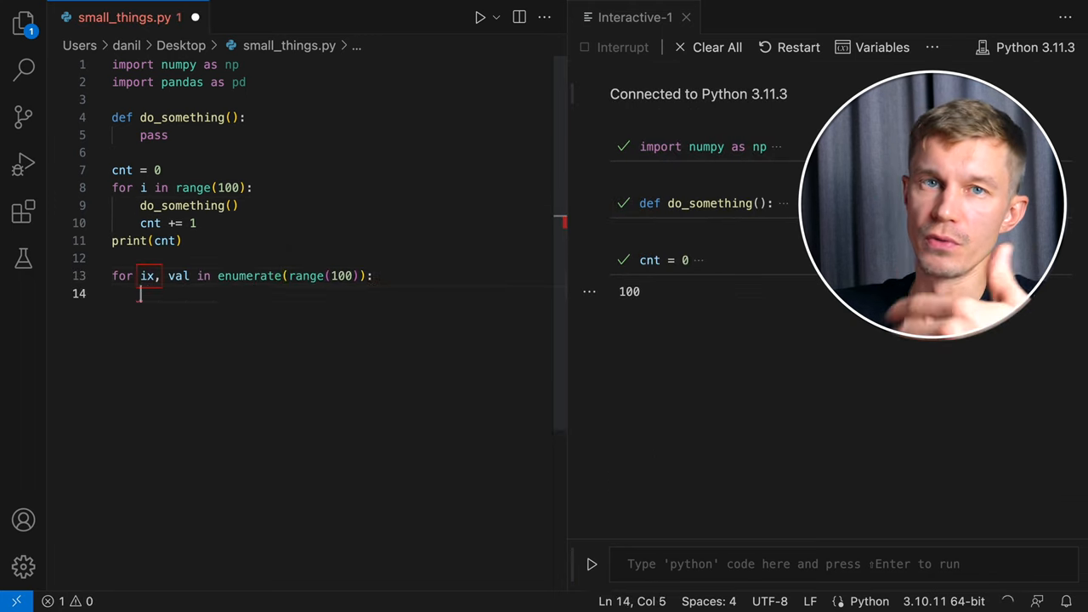
text(print(ix, val))
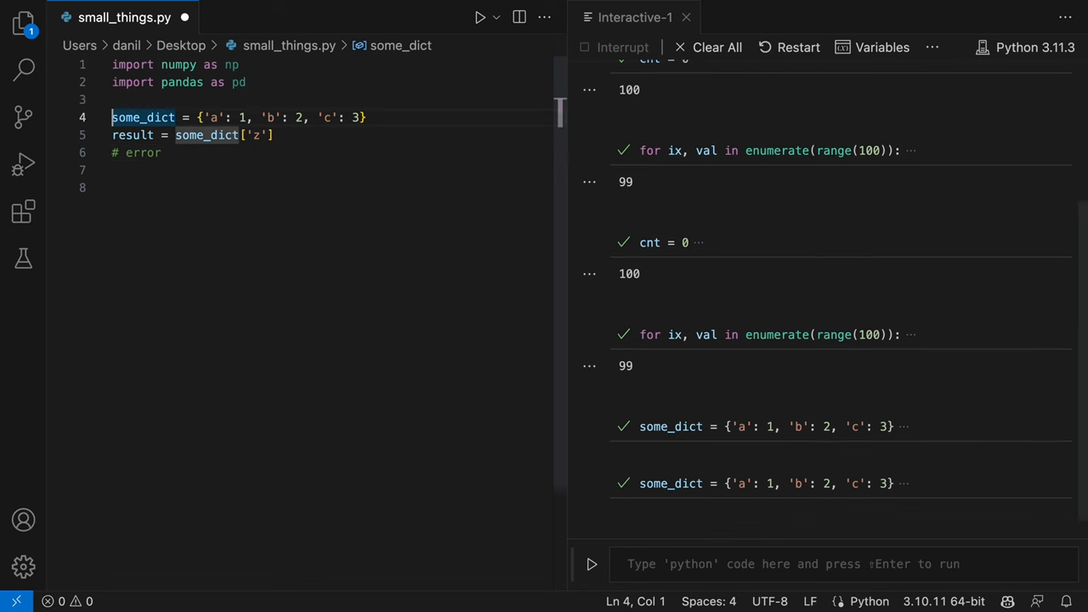
Run some_dict['z'] to raise KeyError, then write result = some_dict.get('z', np.nan)
click(133, 135)
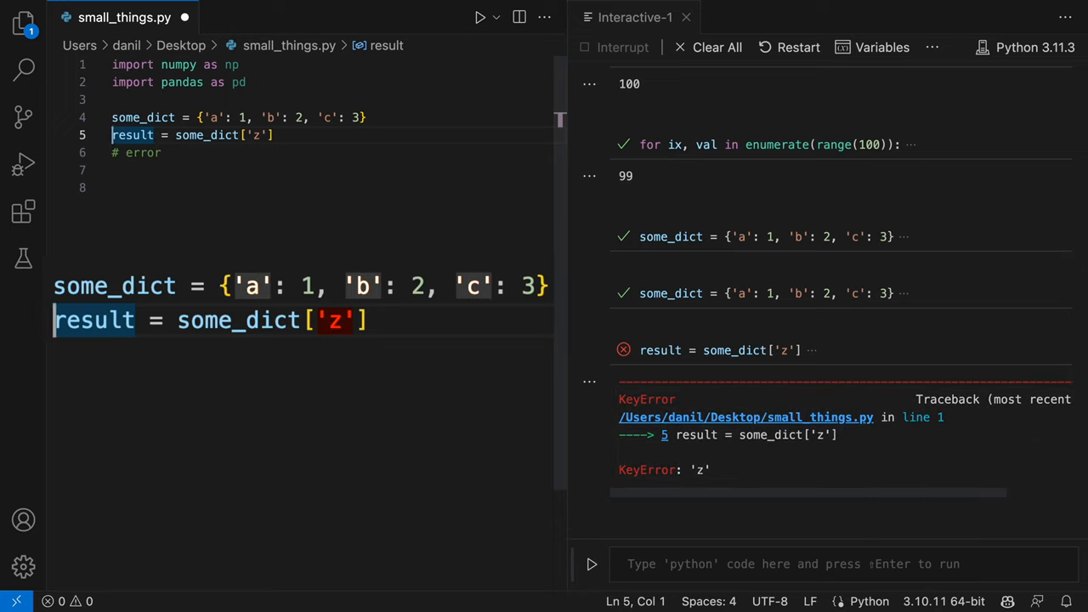
text(result = some_dict.get('z', np.nan))
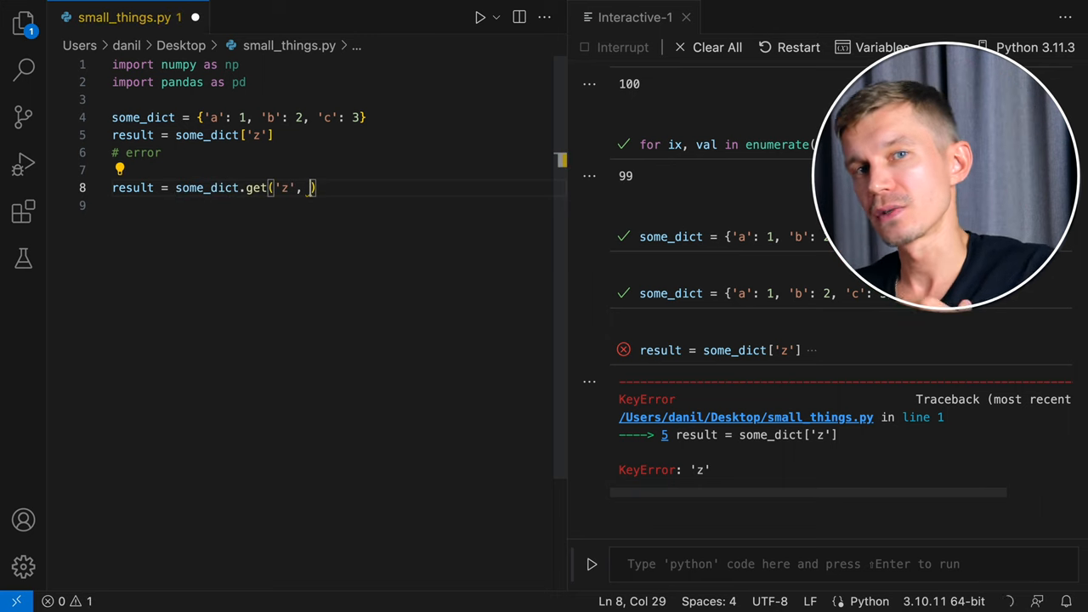
Default the get lookup to 0.0 and check that result holds it without a KeyError
text(0.0)
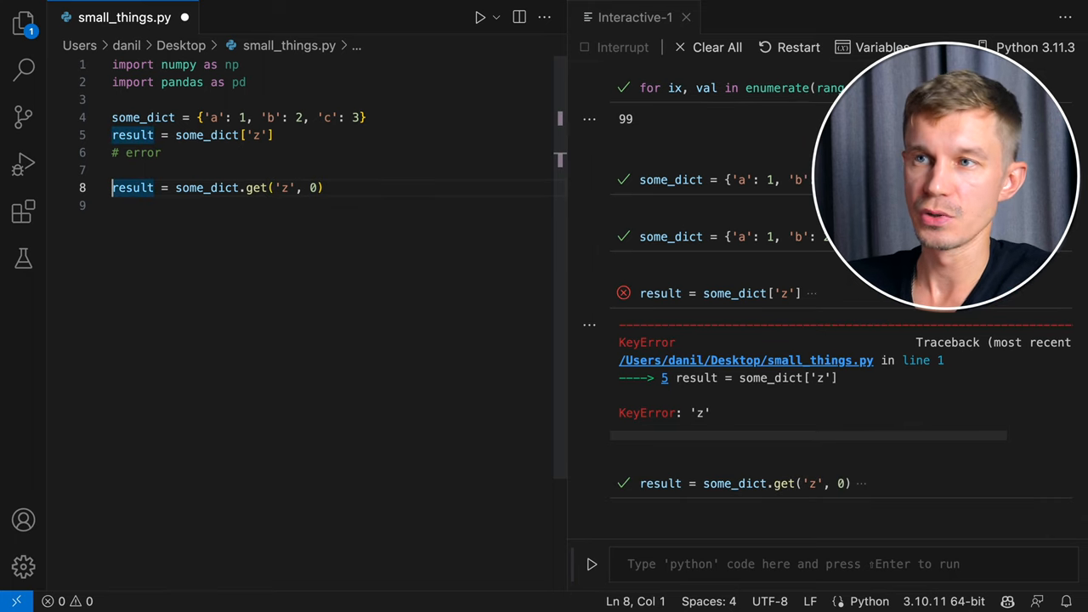
double_click(133, 187)
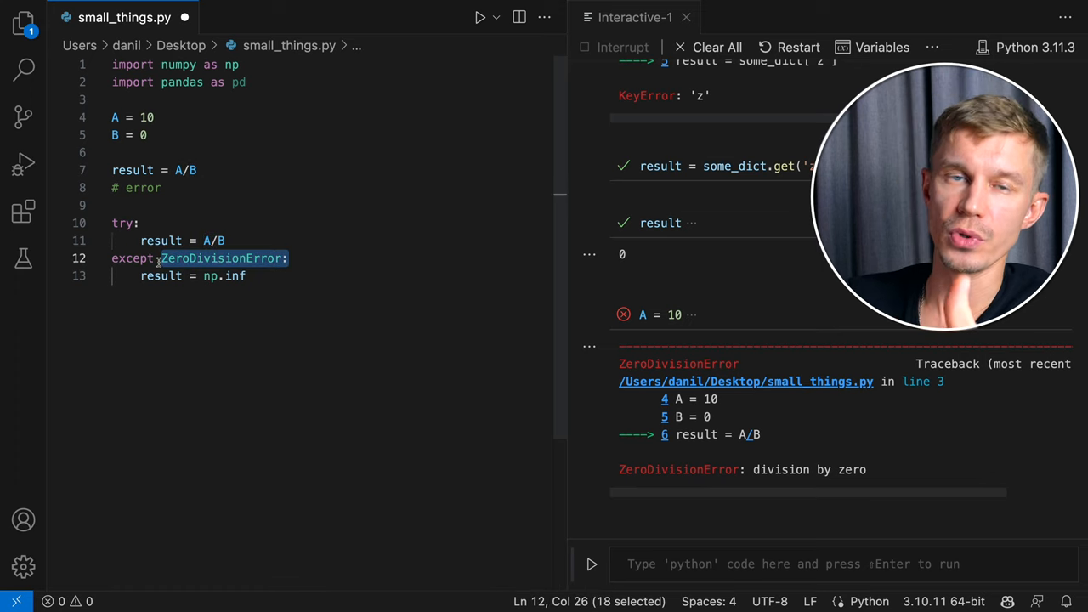
Catch the division with except Exception as e, then add import logging for error logging
text(Exception as e:)
text(print(e)
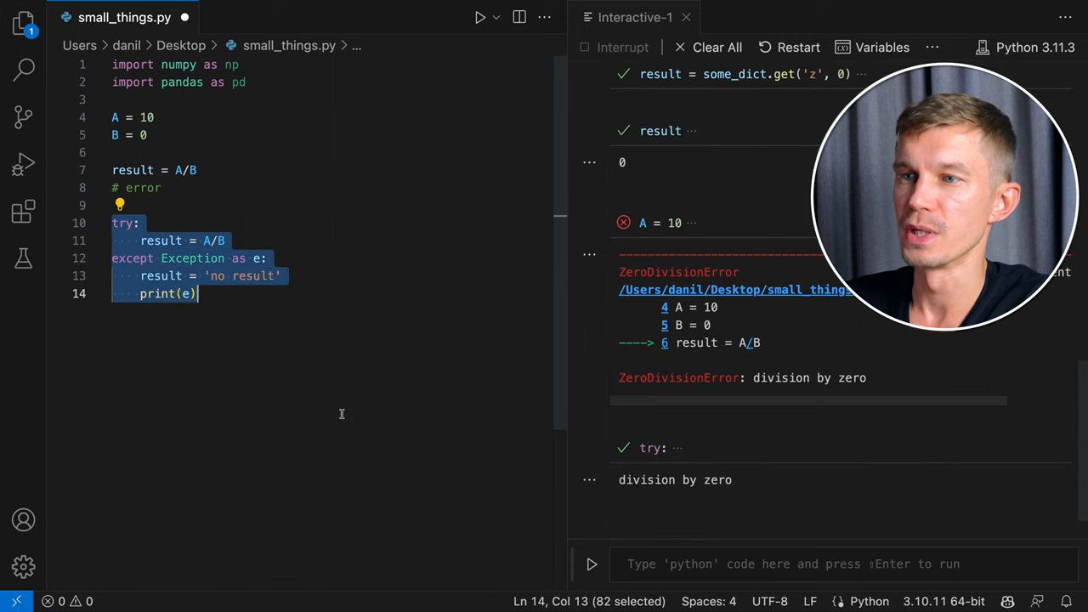
text(import logging)
text(logging.error('Exception occured', exc_info=True))
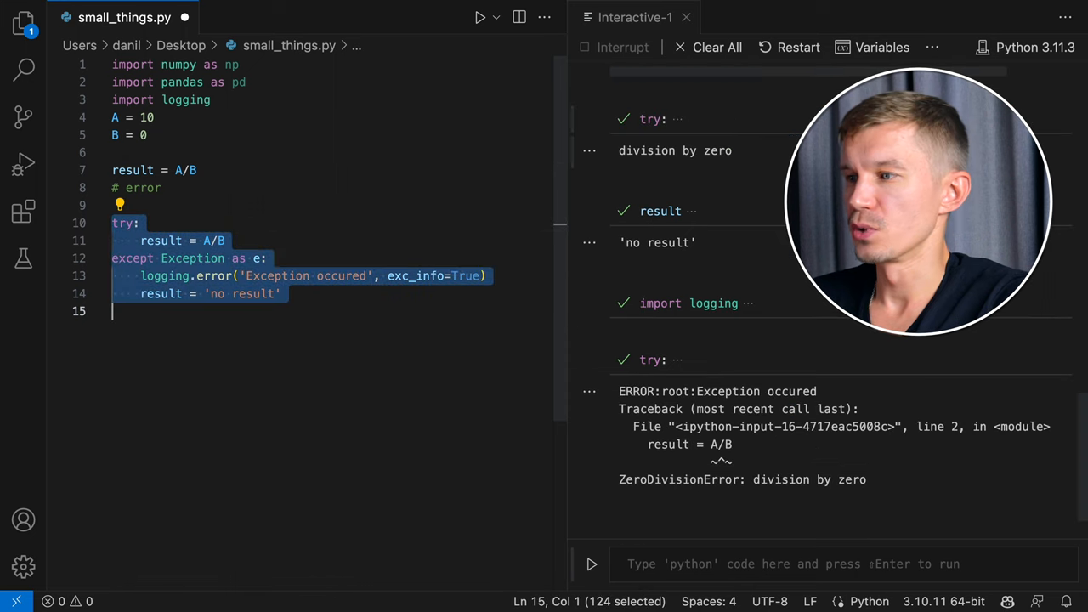
Run the try block so logging.error reports the ZeroDivisionError with its traceback
click(718, 391)
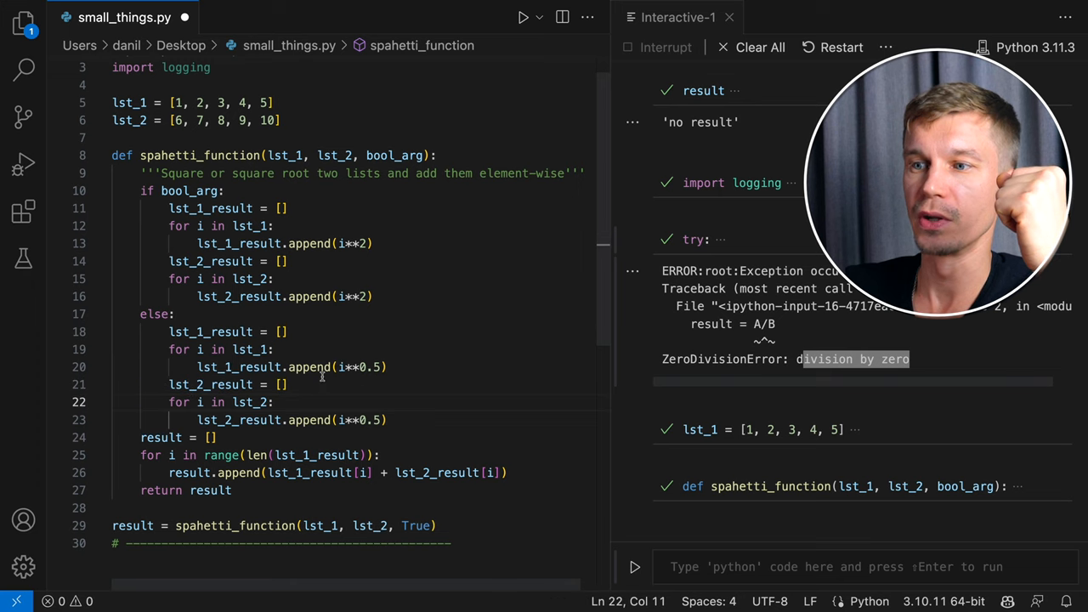
mouse_move(363, 402)
text(def square()
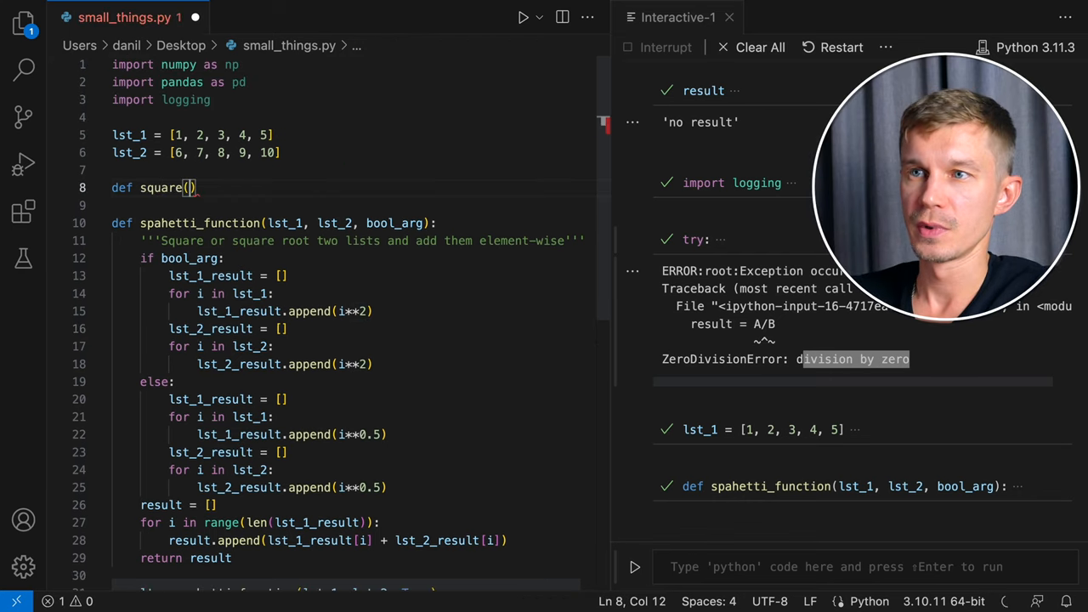
Define square(lst), root(lst) and add() helpers and have spahetti_function call result = add(lst_1_result, lst_2_result)
text(lst):)
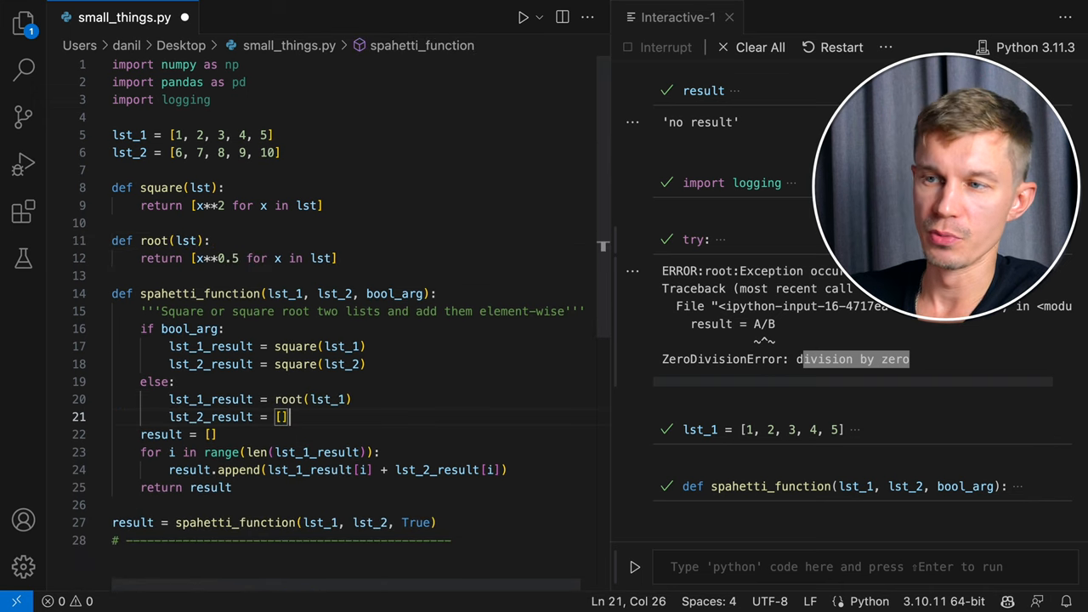
text(root(lst_2))
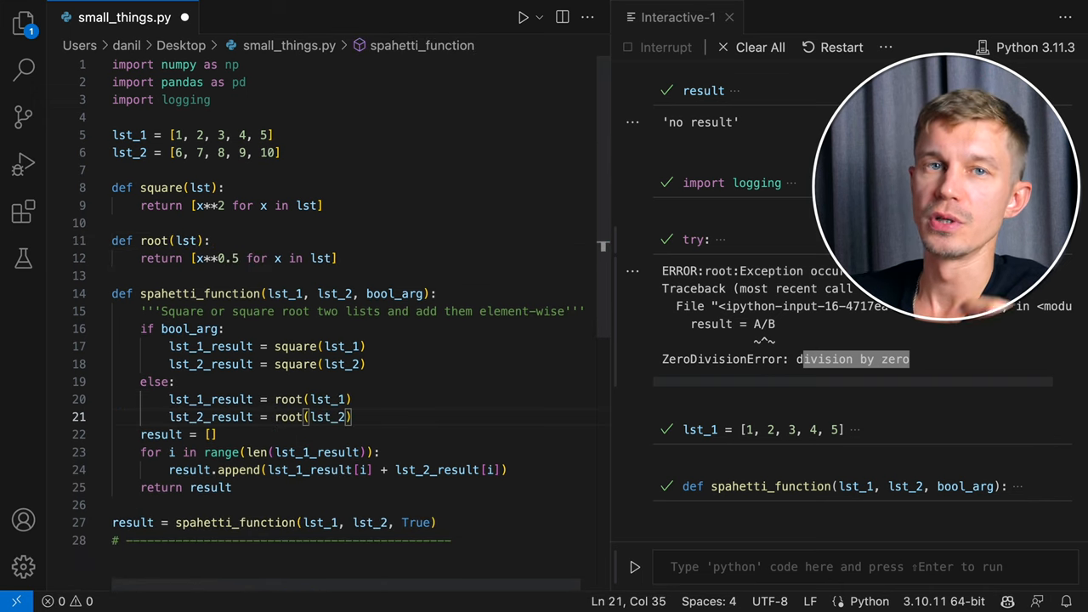
text(def add())
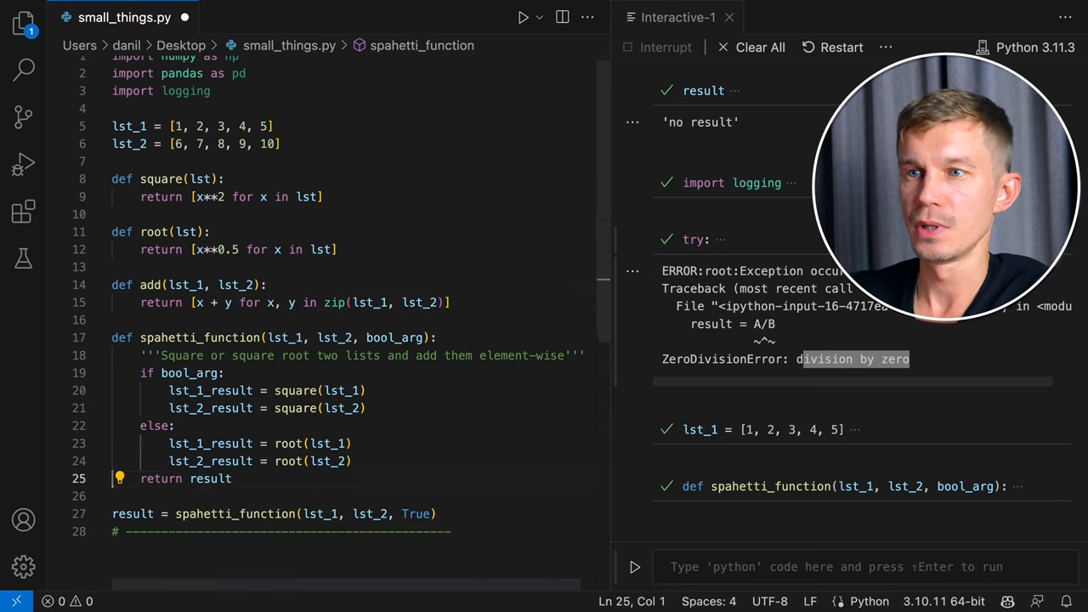
text(result = add(lst_1_result, lst_2_result))
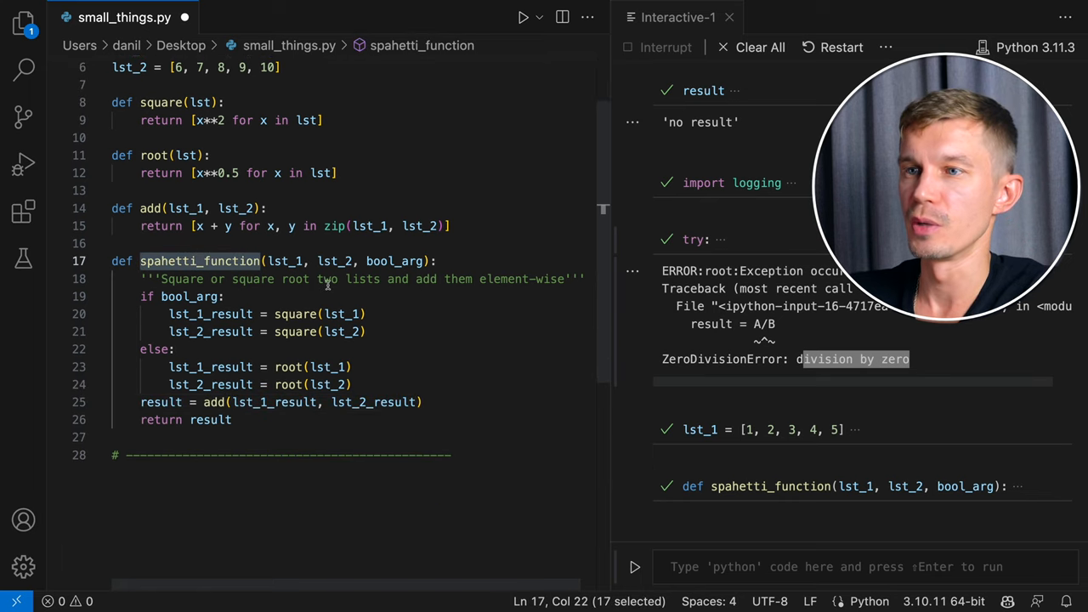
text(main)
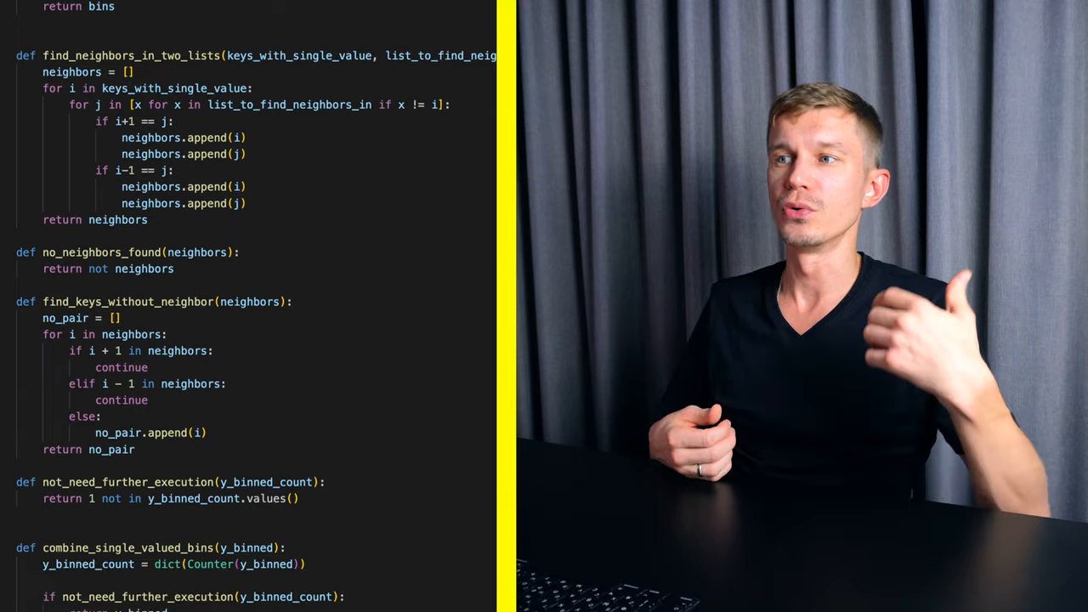
Scroll down past the helper functions to the scsplit function body
scroll(down, 3)
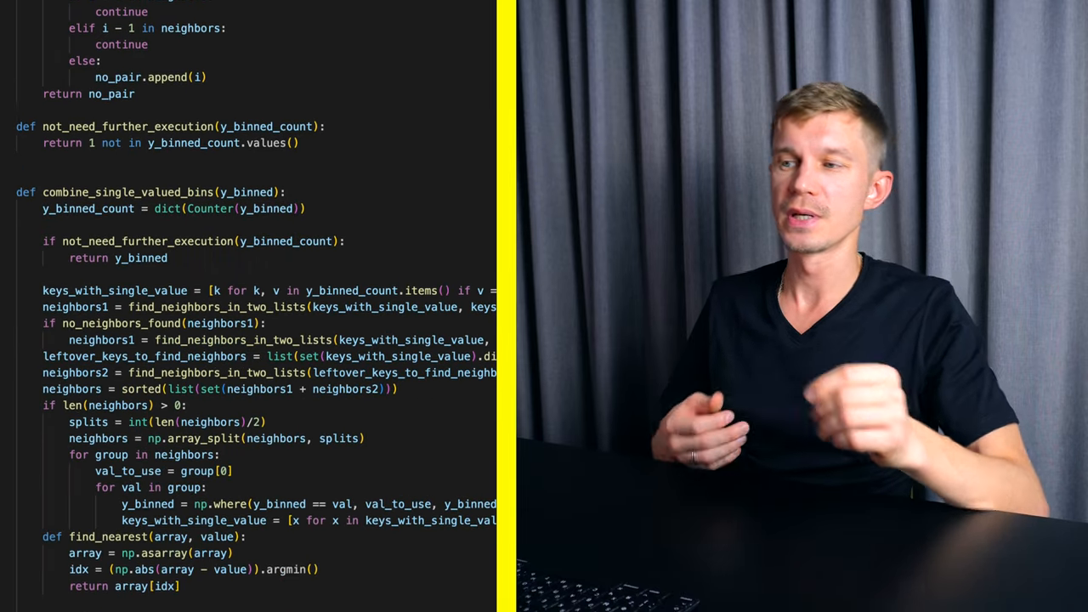
scroll(down, 3)
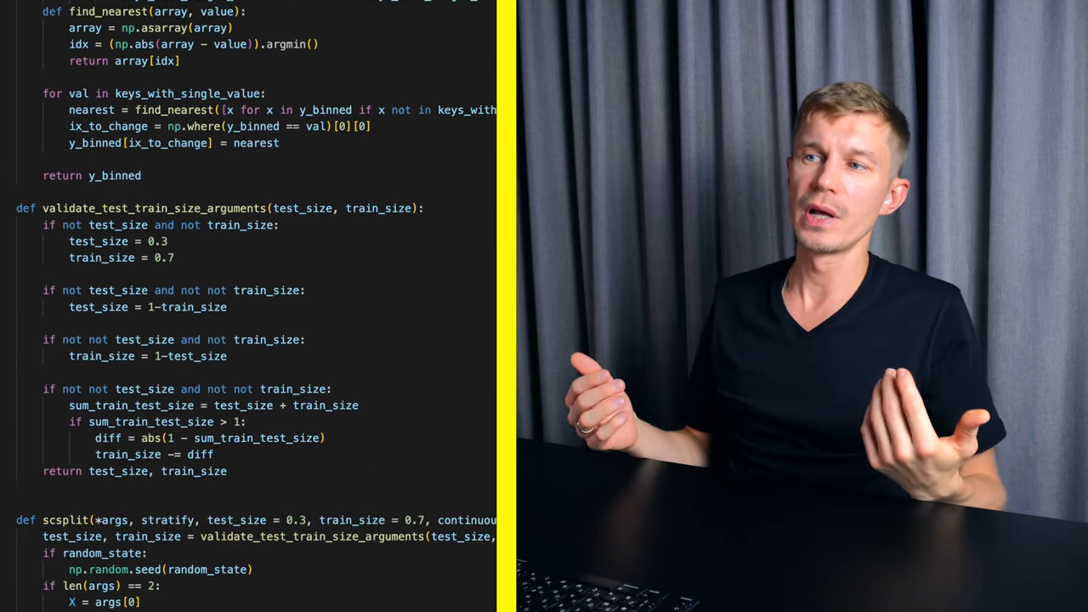
scroll(down, 3)
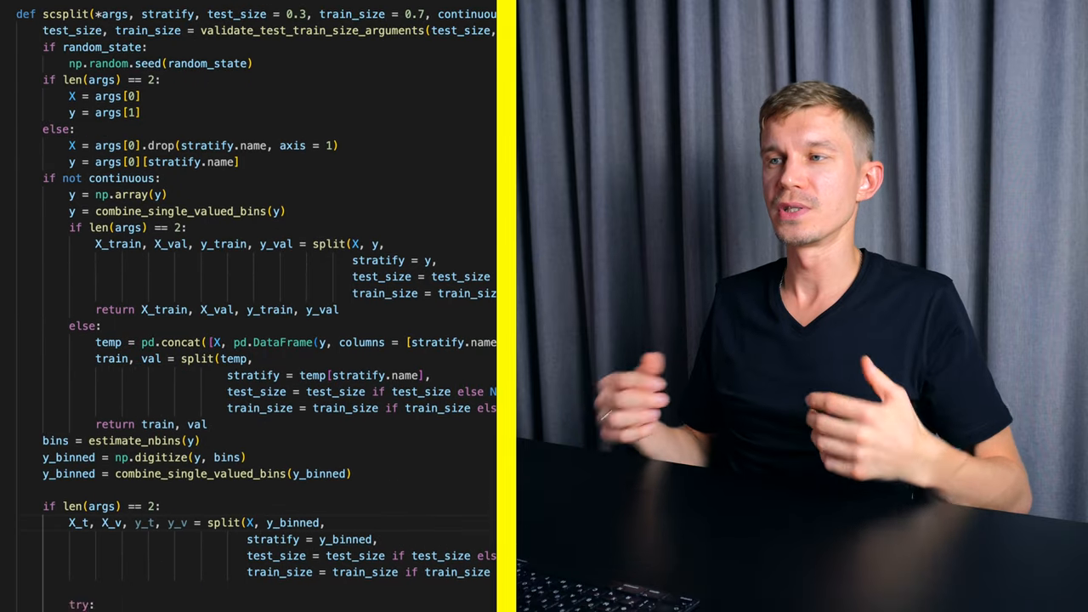
scroll(down, 3)
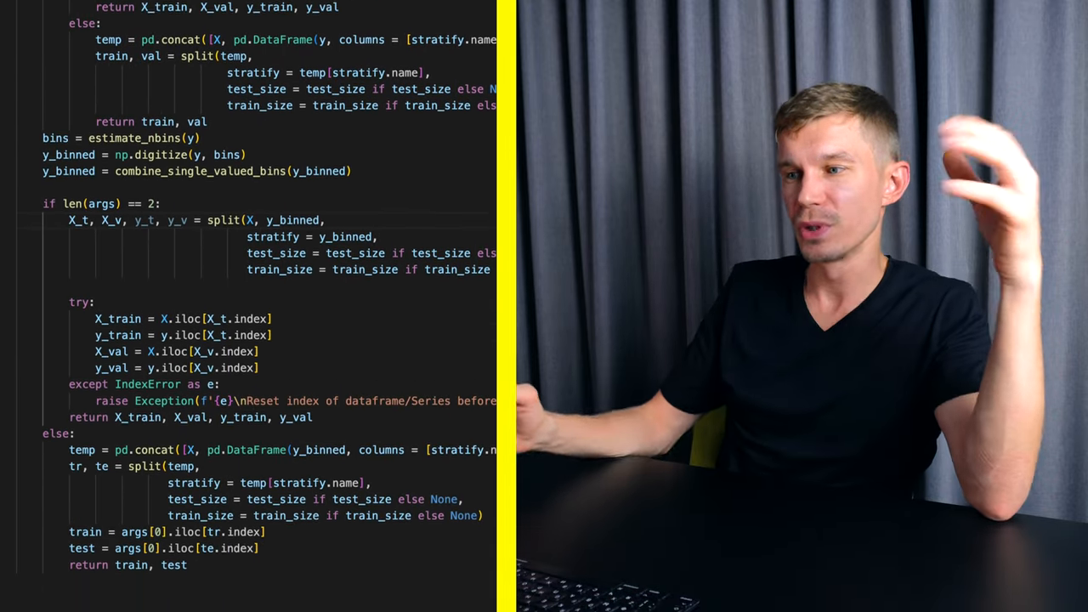